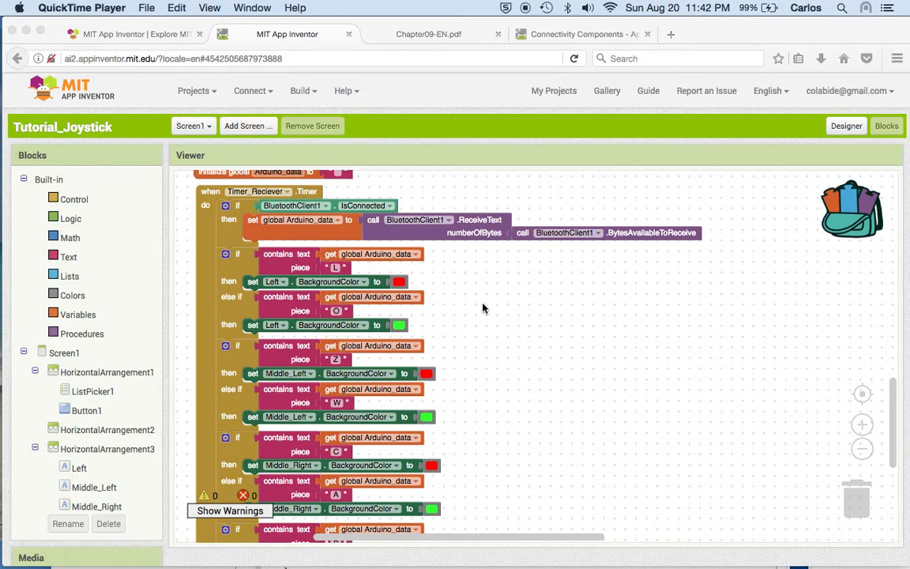
mouse_move(512, 537)
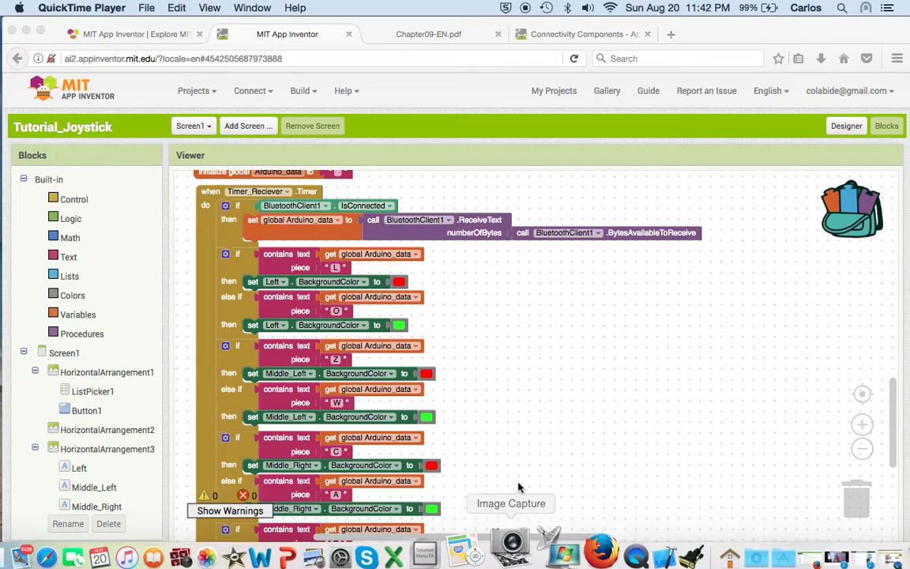
mouse_move(624, 545)
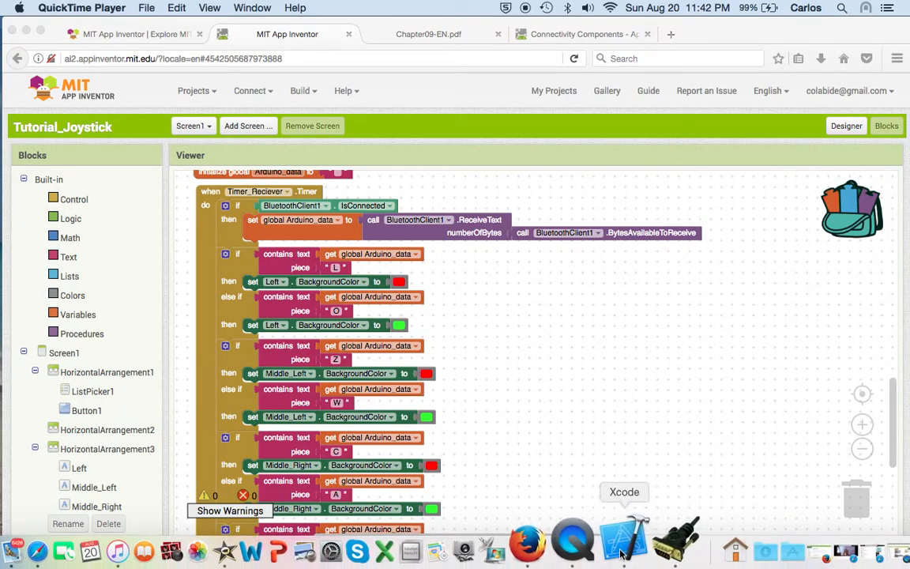
- Review main.c from the includes and map/cap helpers down to the motor and collision sections
click(622, 545)
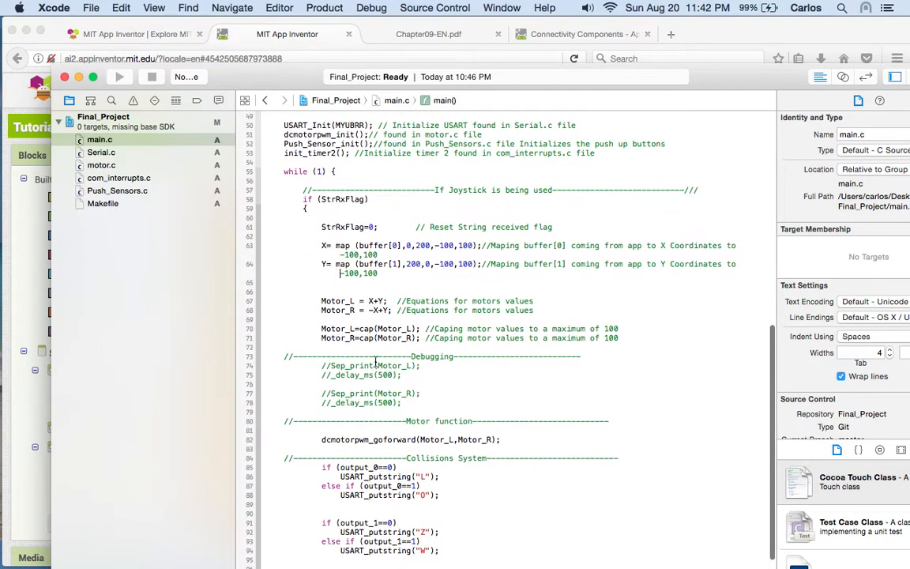
scroll(up, 3)
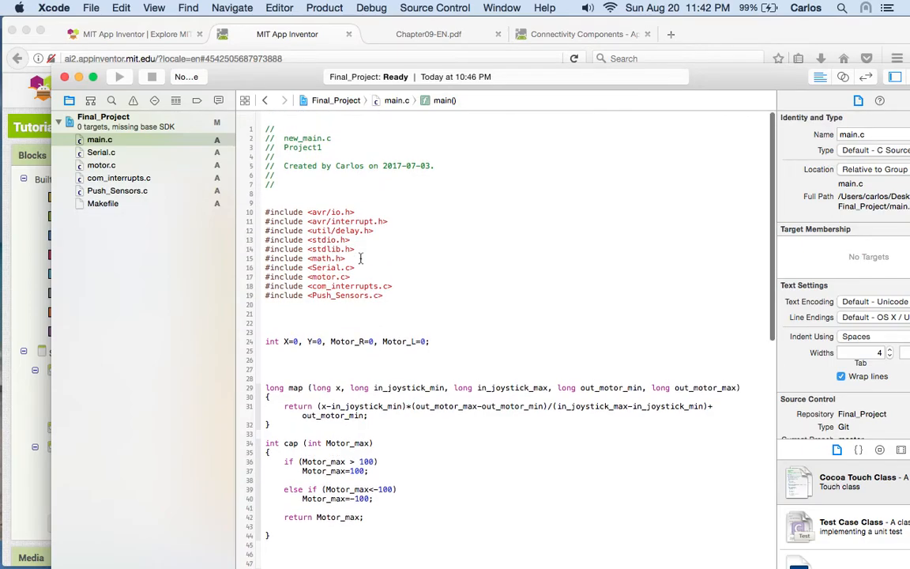
scroll(down, 3)
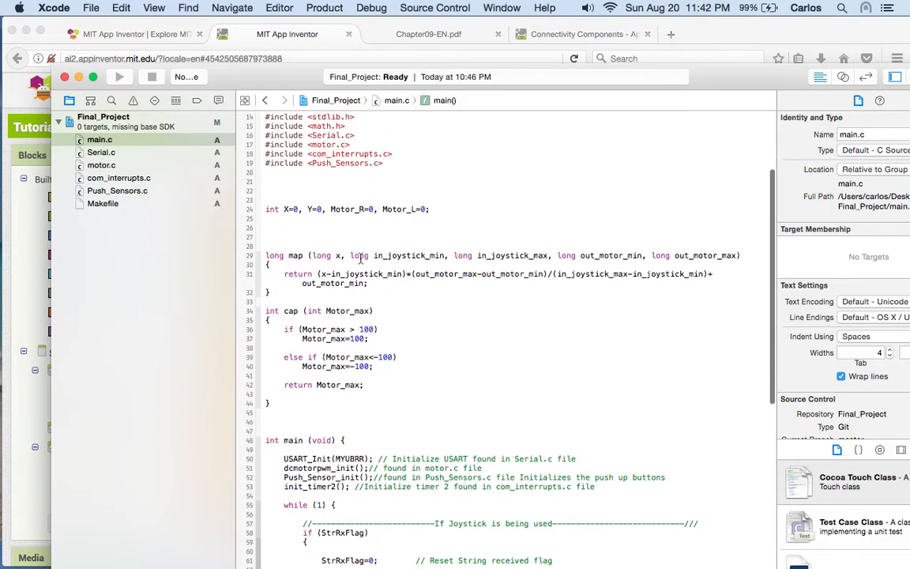
scroll(down, 3)
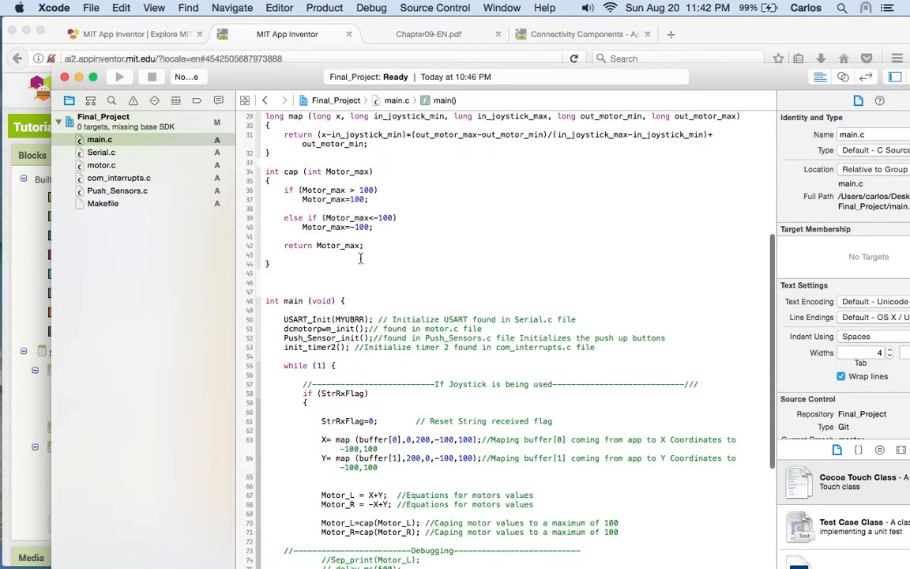
scroll(down, 3)
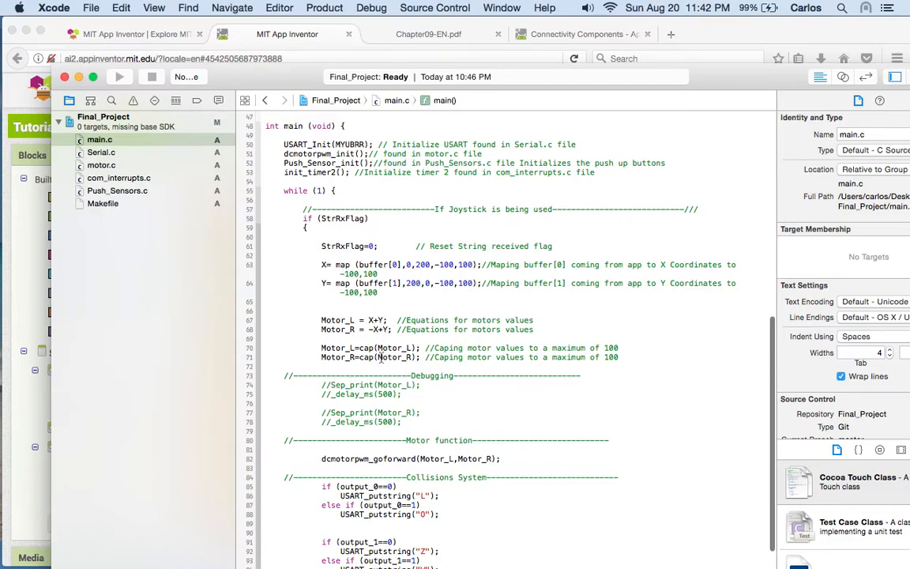
scroll(down, 3)
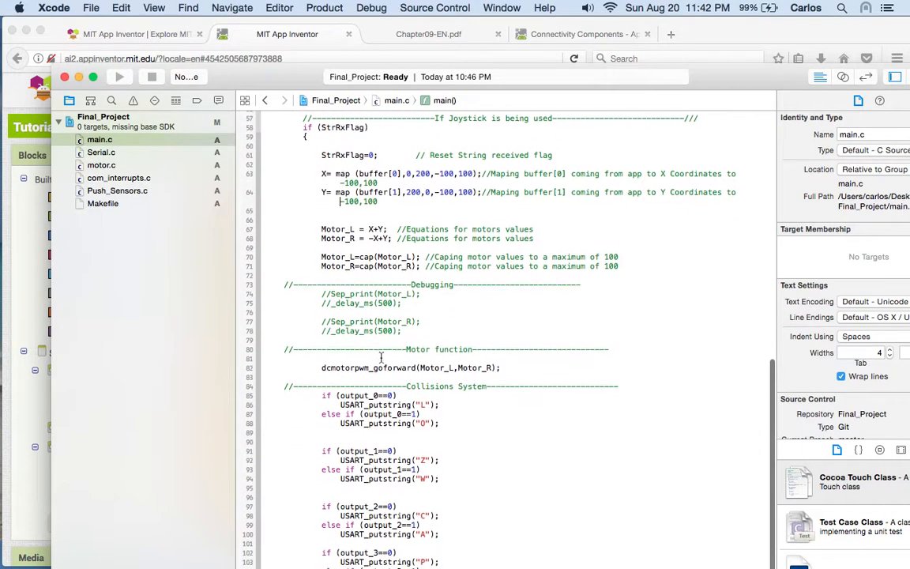
scroll(down, 3)
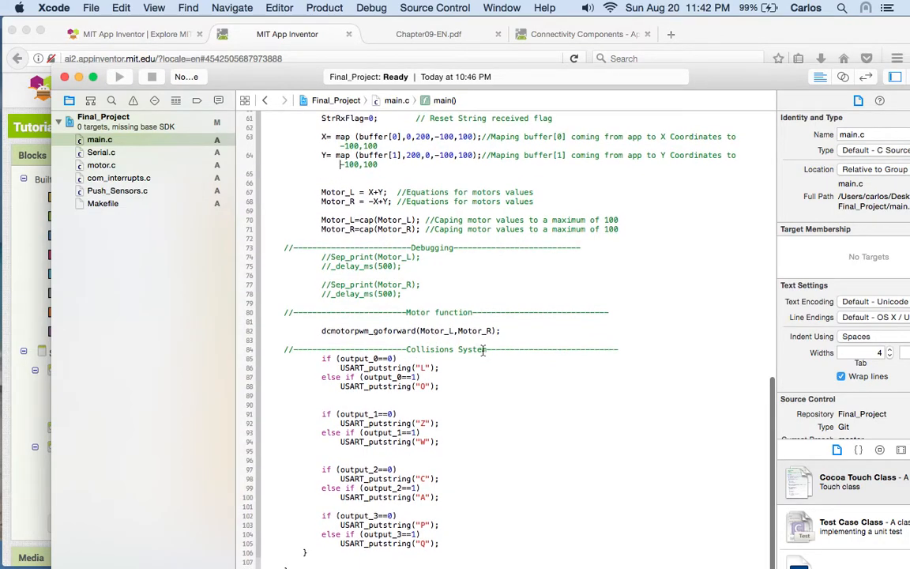
mouse_move(404, 445)
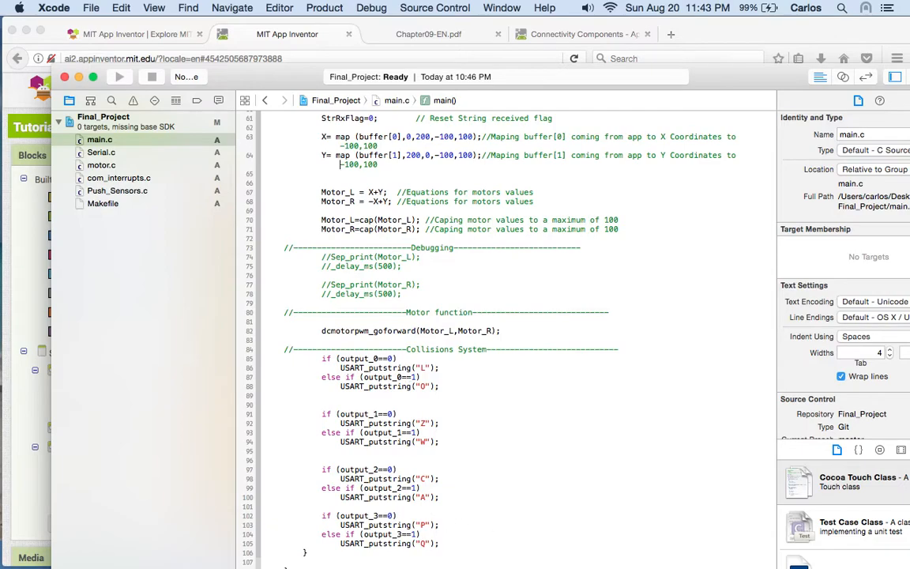
mouse_move(645, 540)
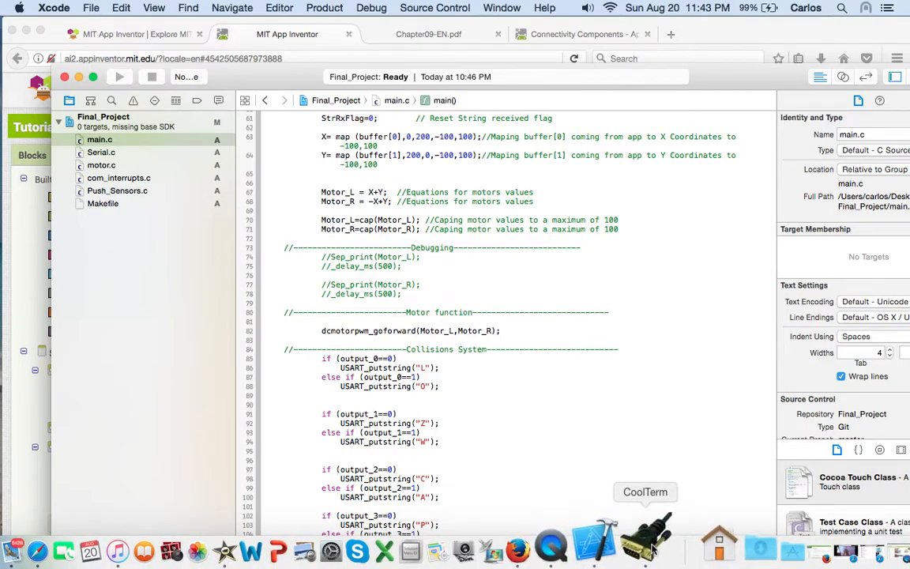
- Watch the connected serial port stream repeating collision characters, then return to main.c
click(645, 550)
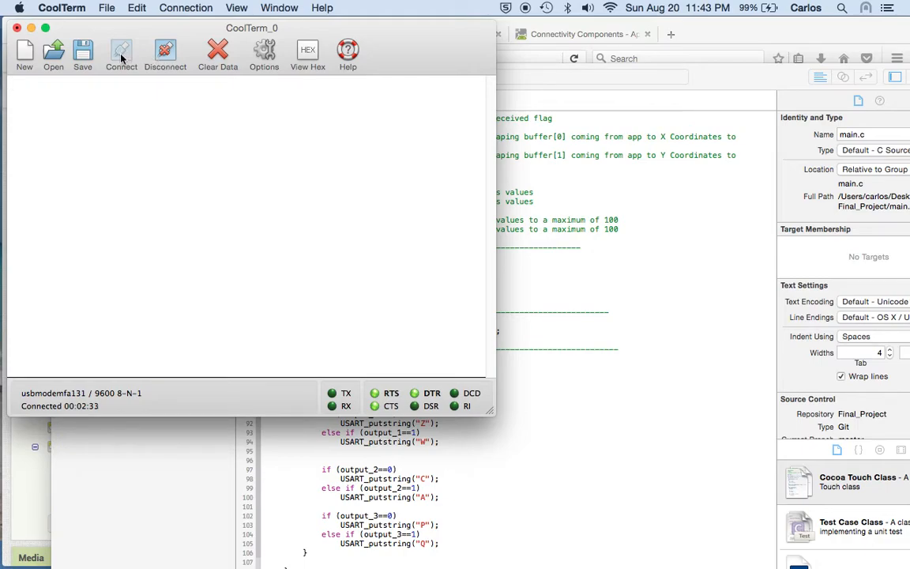
mouse_move(120, 54)
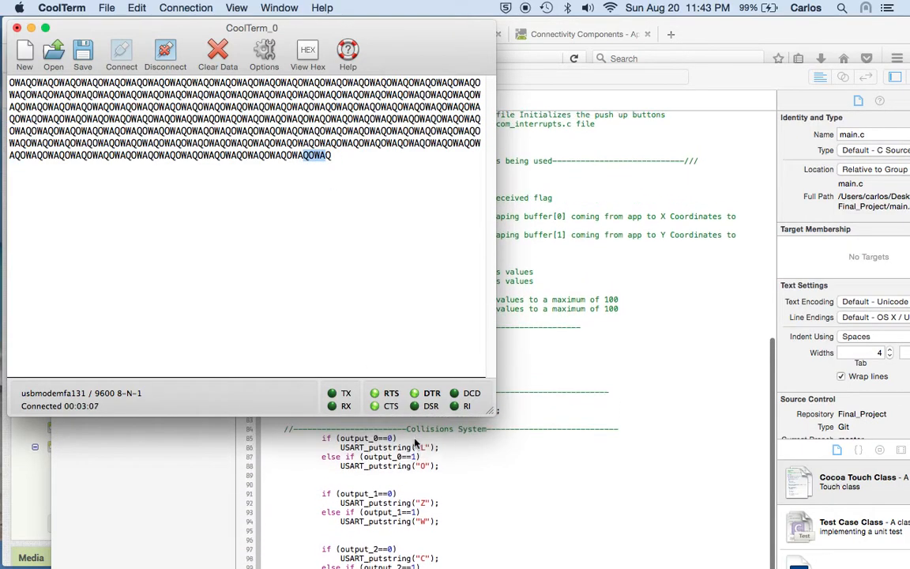
scroll(down, 3)
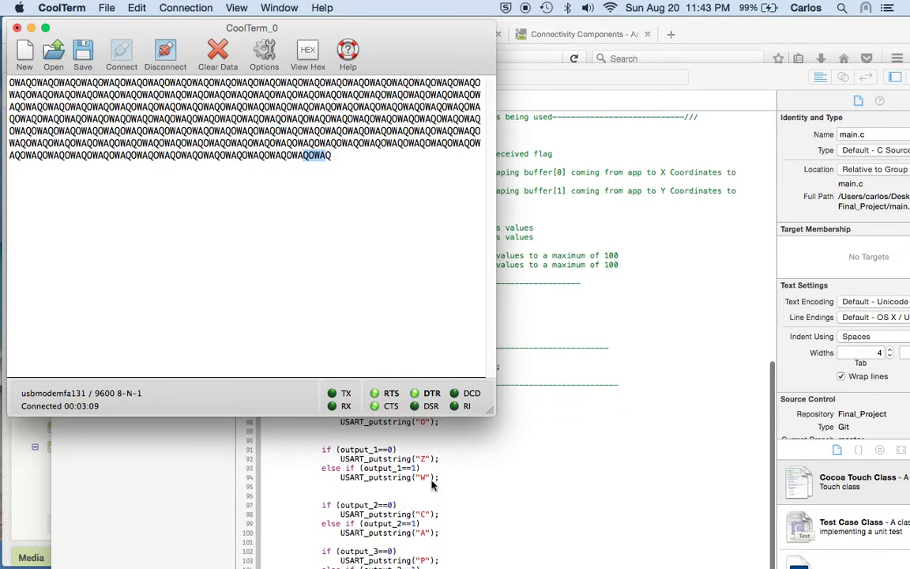
scroll(down, 3)
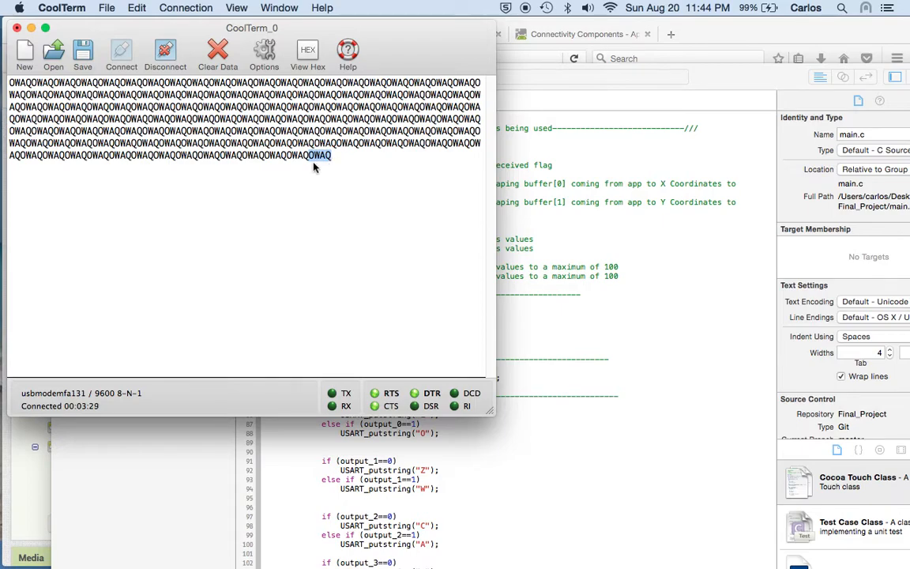
click(218, 54)
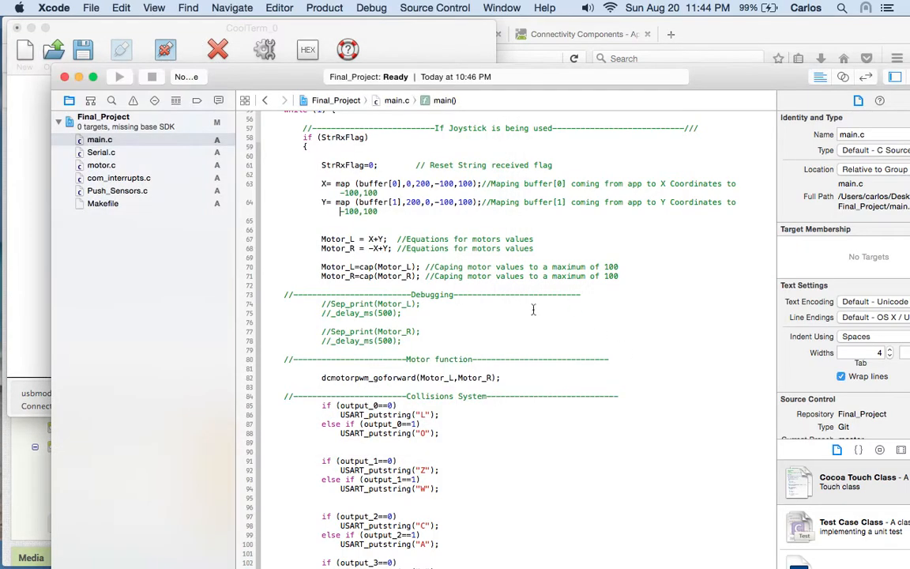
- Scroll main.c to the joystick section with Xcode in front
scroll(down, 3)
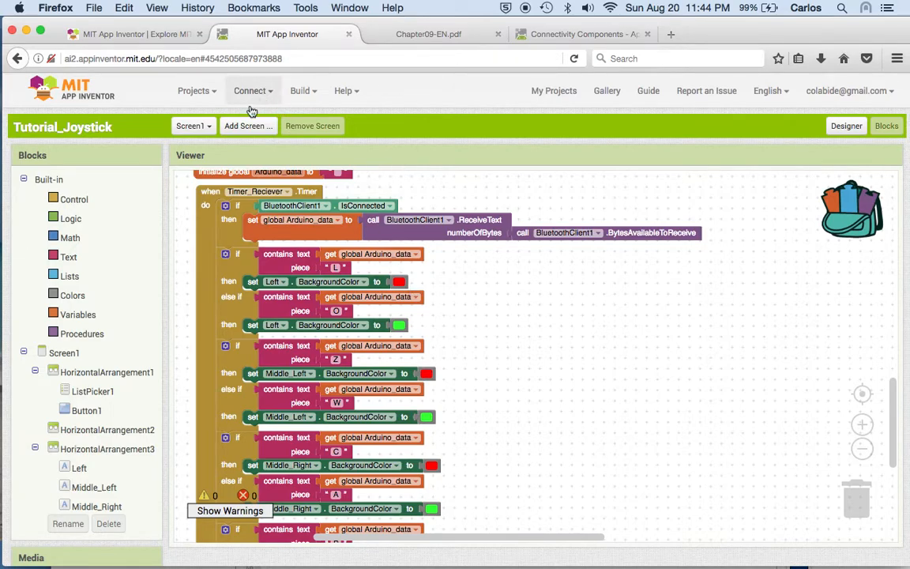
mouse_move(252, 90)
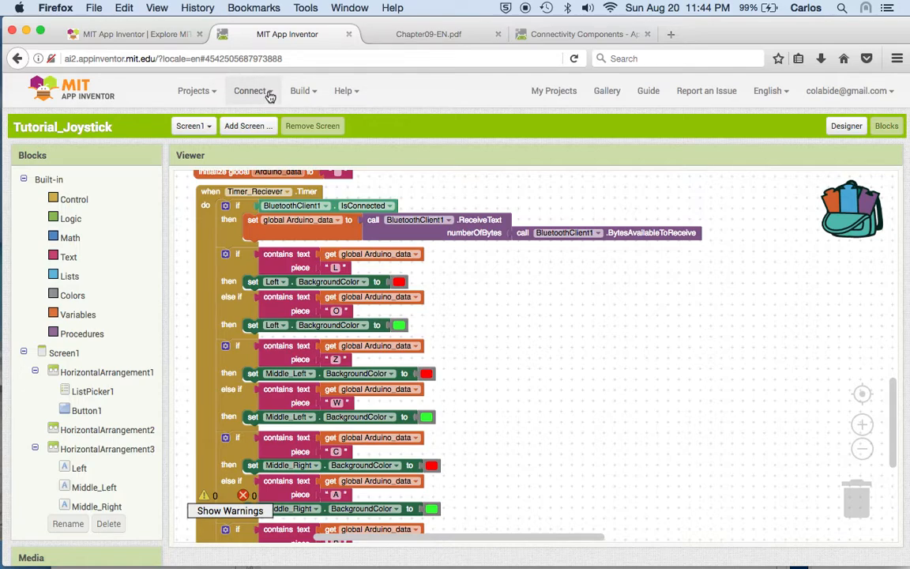
- Show the Connect menu listing AI Companion, Emulator and USB choices
click(253, 90)
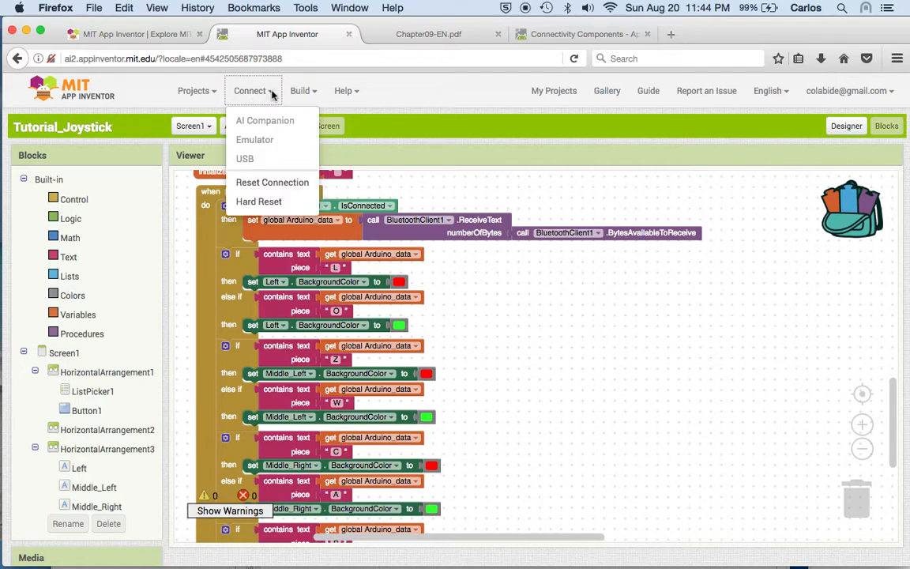
mouse_move(272, 183)
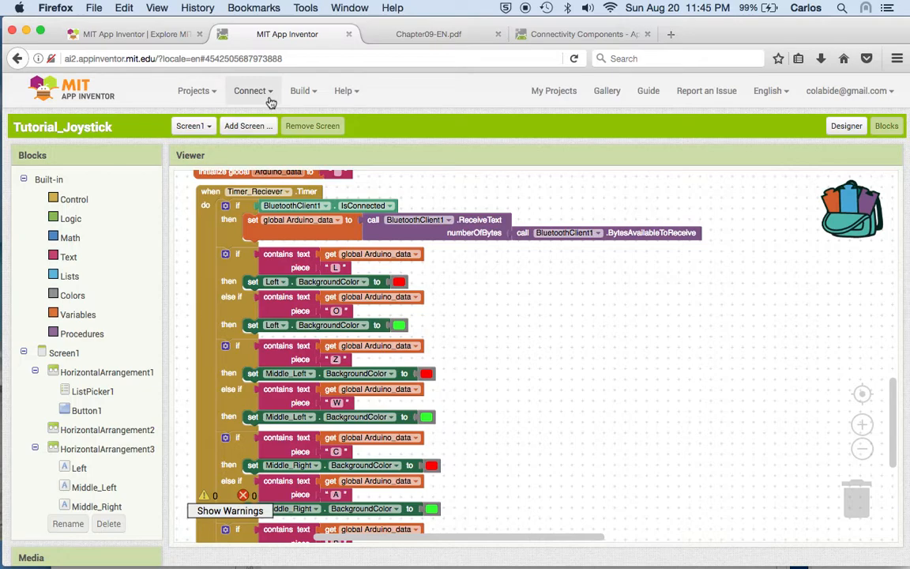
click(250, 90)
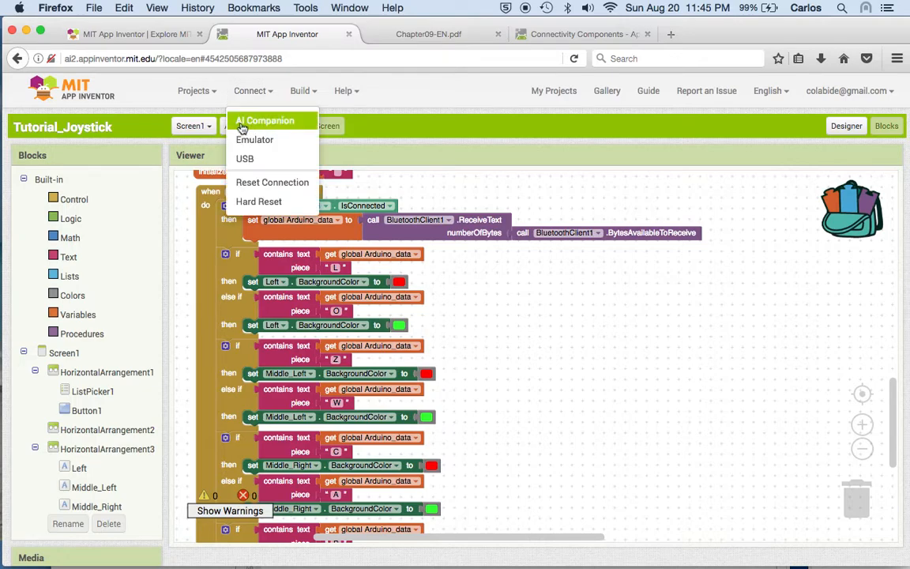
mouse_move(265, 120)
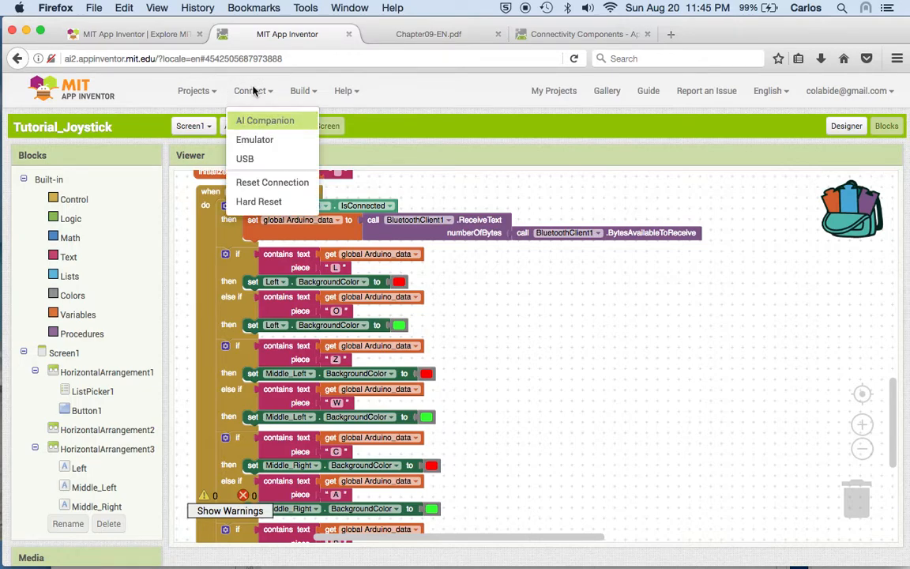
mouse_move(265, 120)
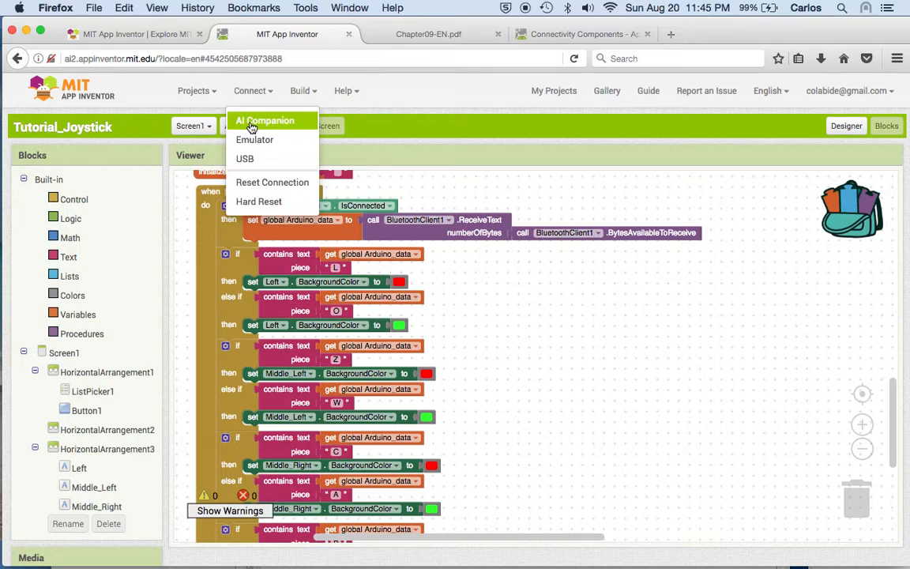
- Connect to the AI Companion, select the shown connection code and return to the Tutorial_Joystick blocks
click(265, 121)
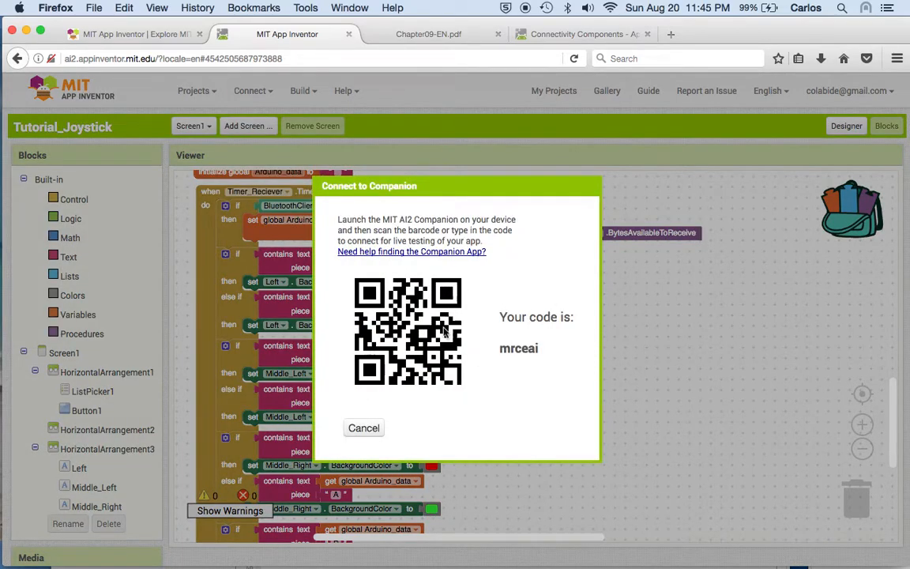
mouse_move(533, 347)
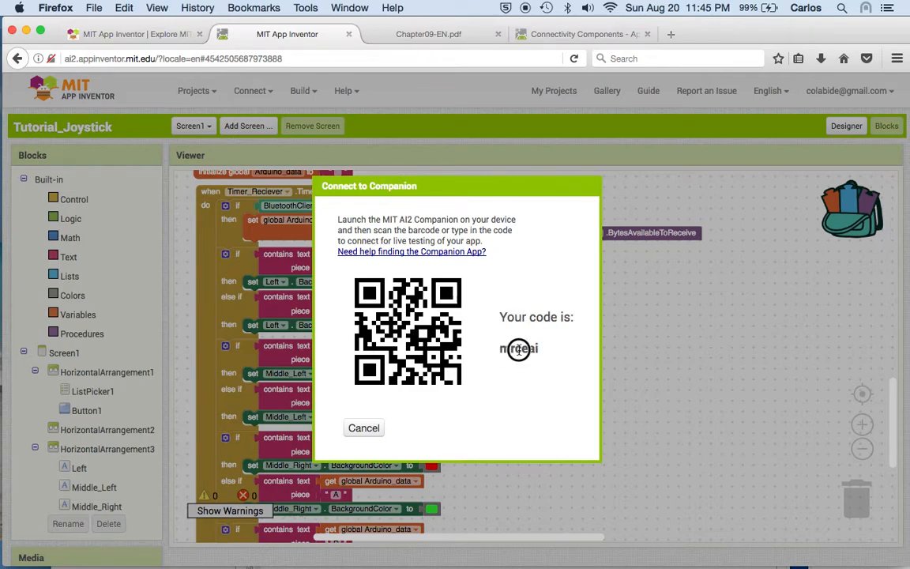
double_click(518, 349)
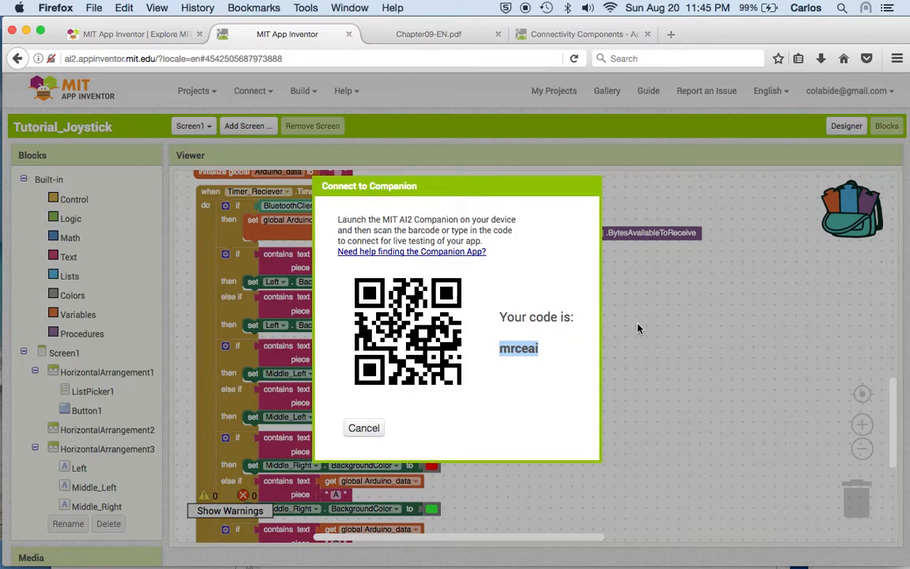
click(363, 427)
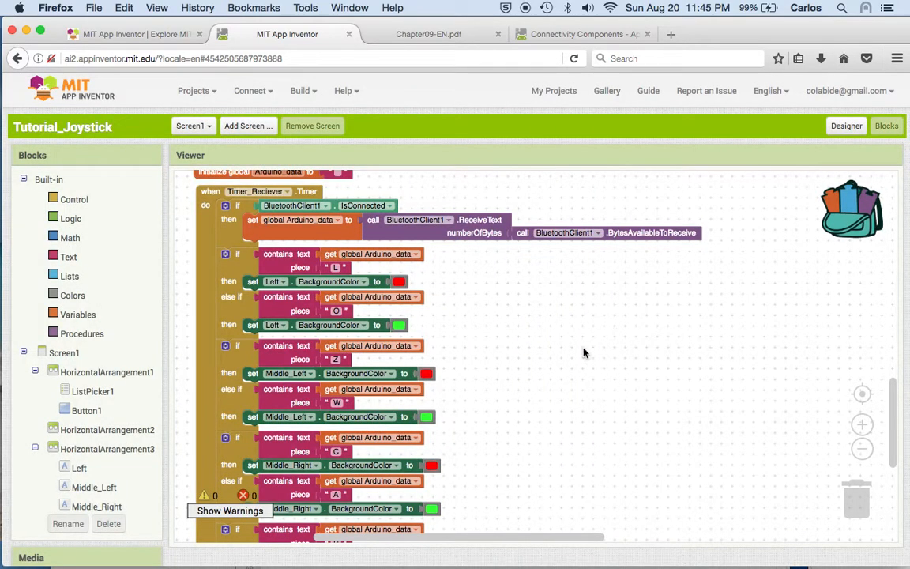